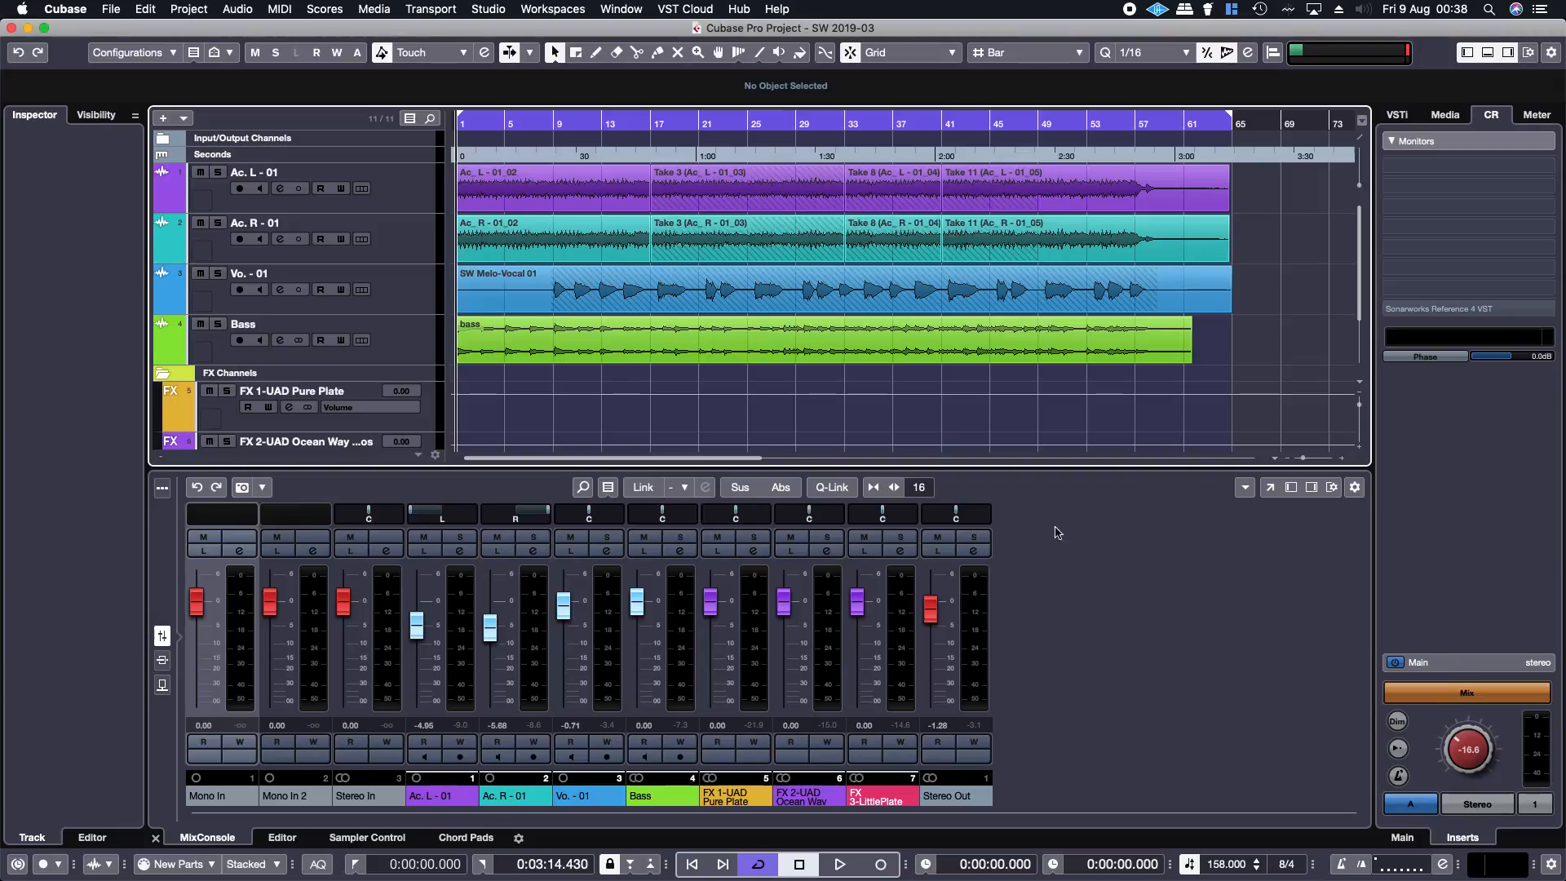
mouse_move(705, 457)
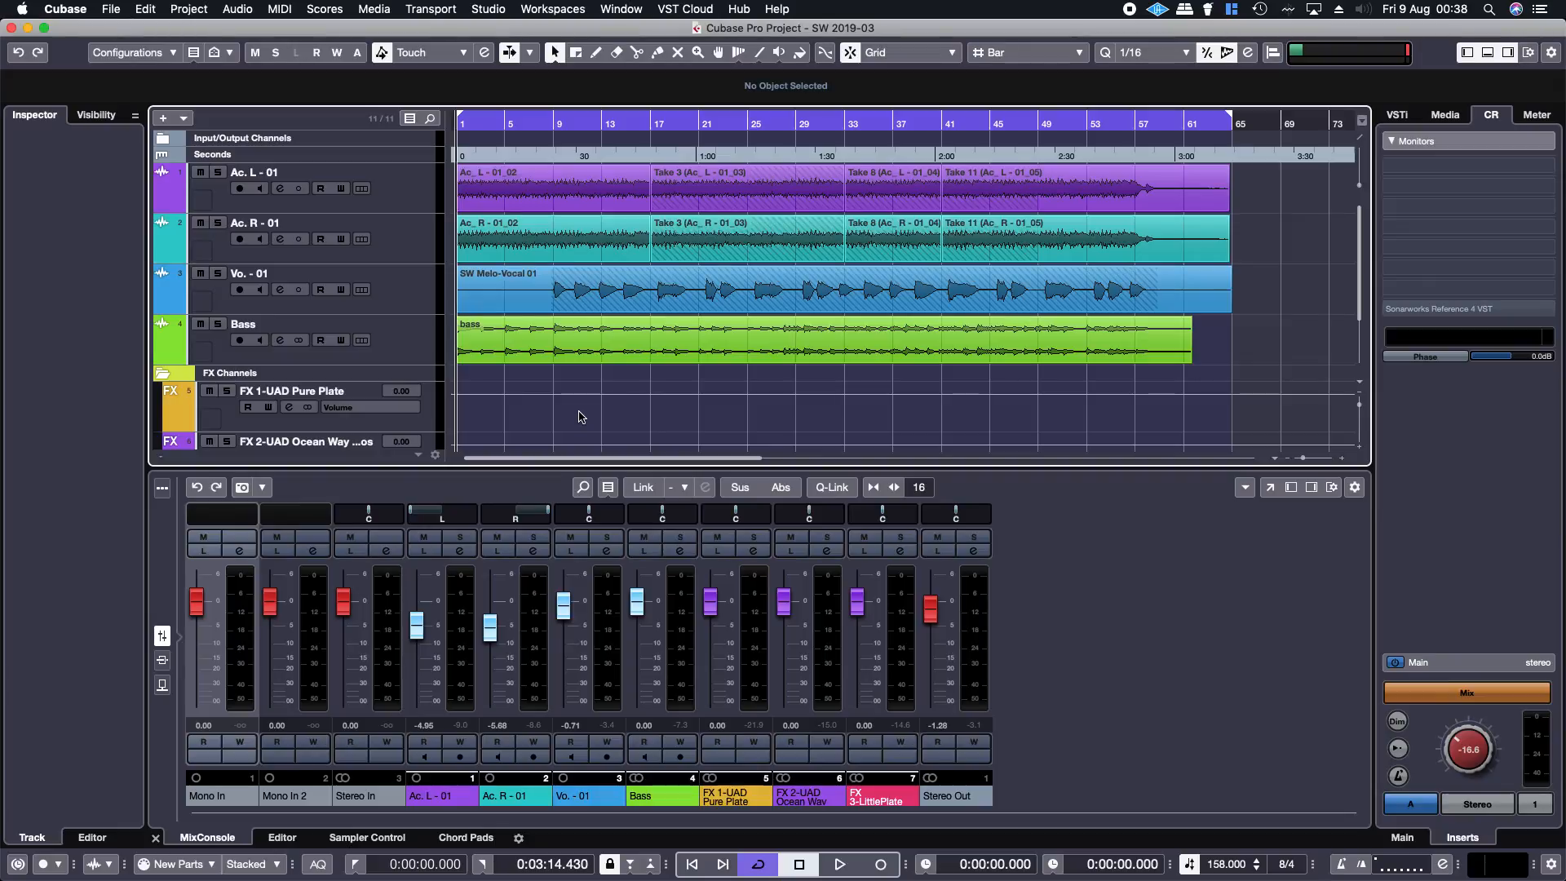
mouse_move(599, 416)
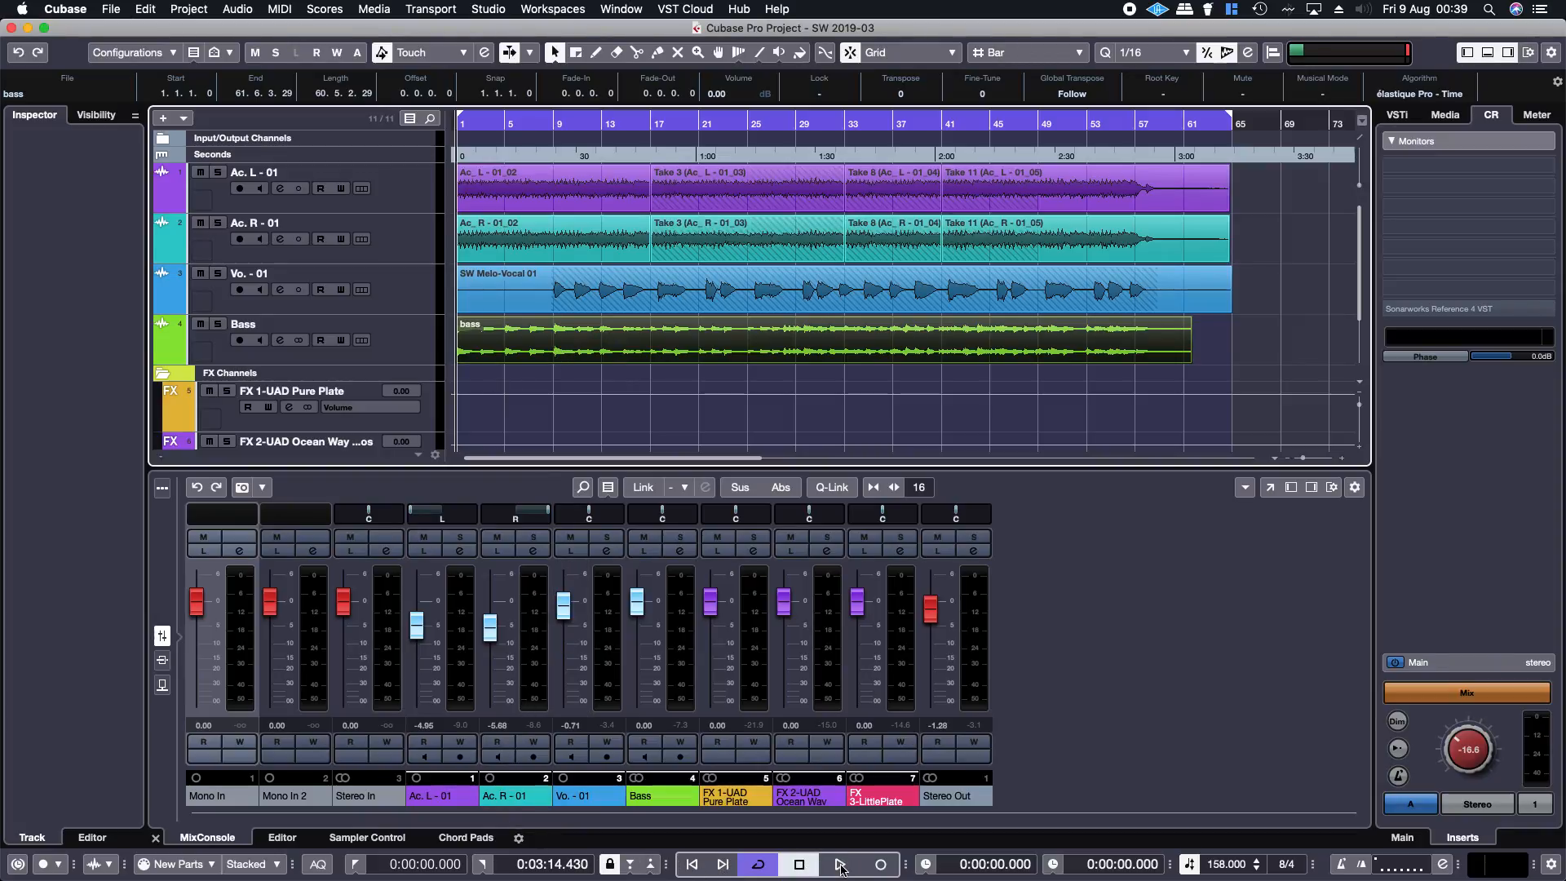
left_click(836, 863)
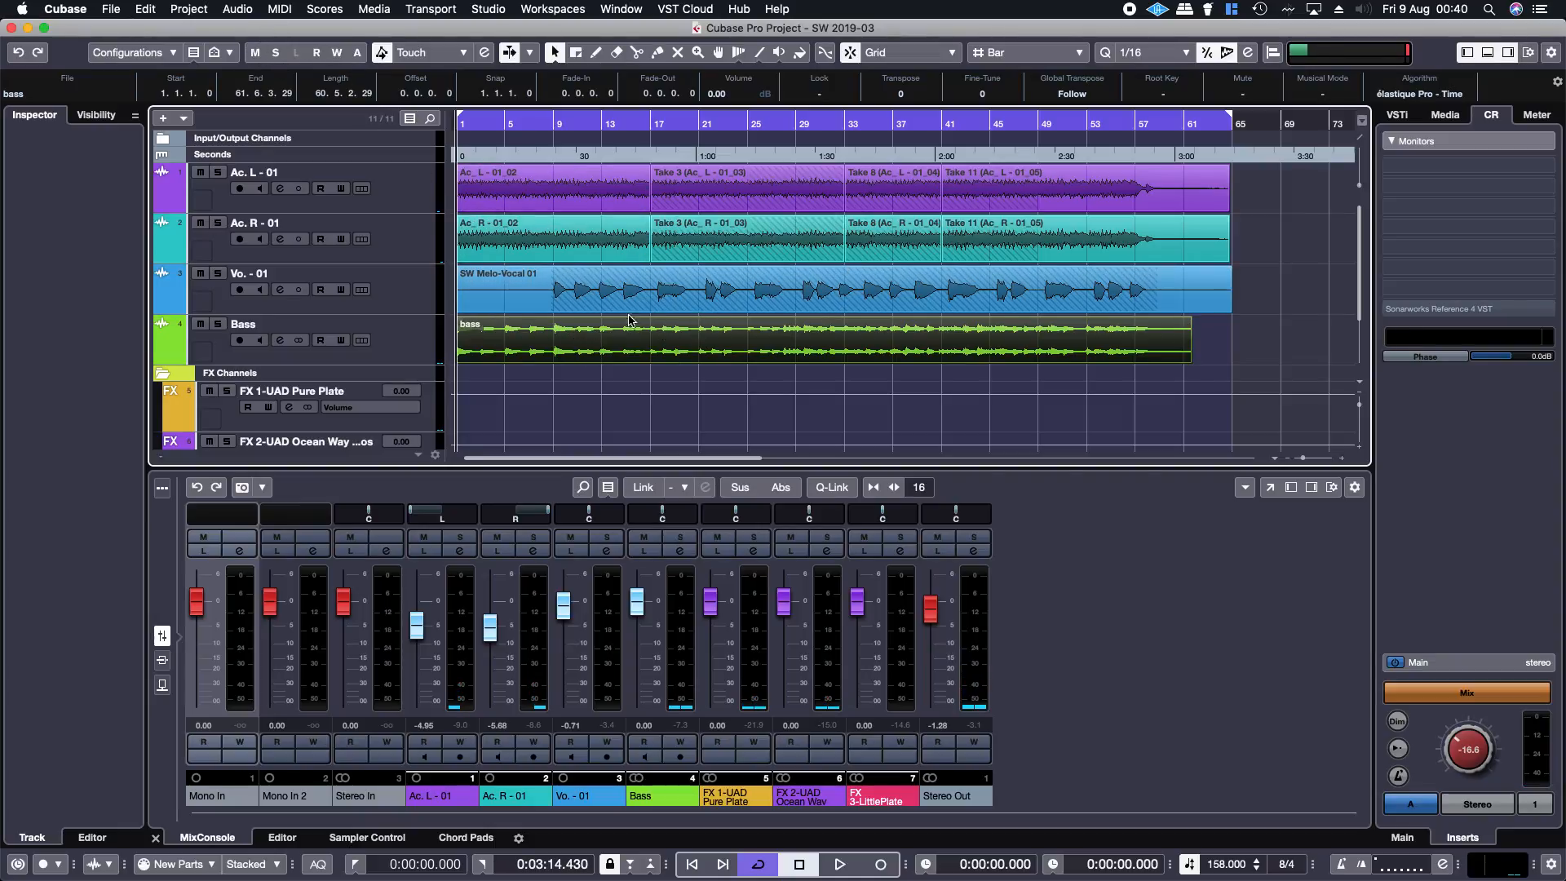
Step: Apply a Pitch Shift of -2 semitones to the bass event via Direct Offline Processing
left_click(236, 9)
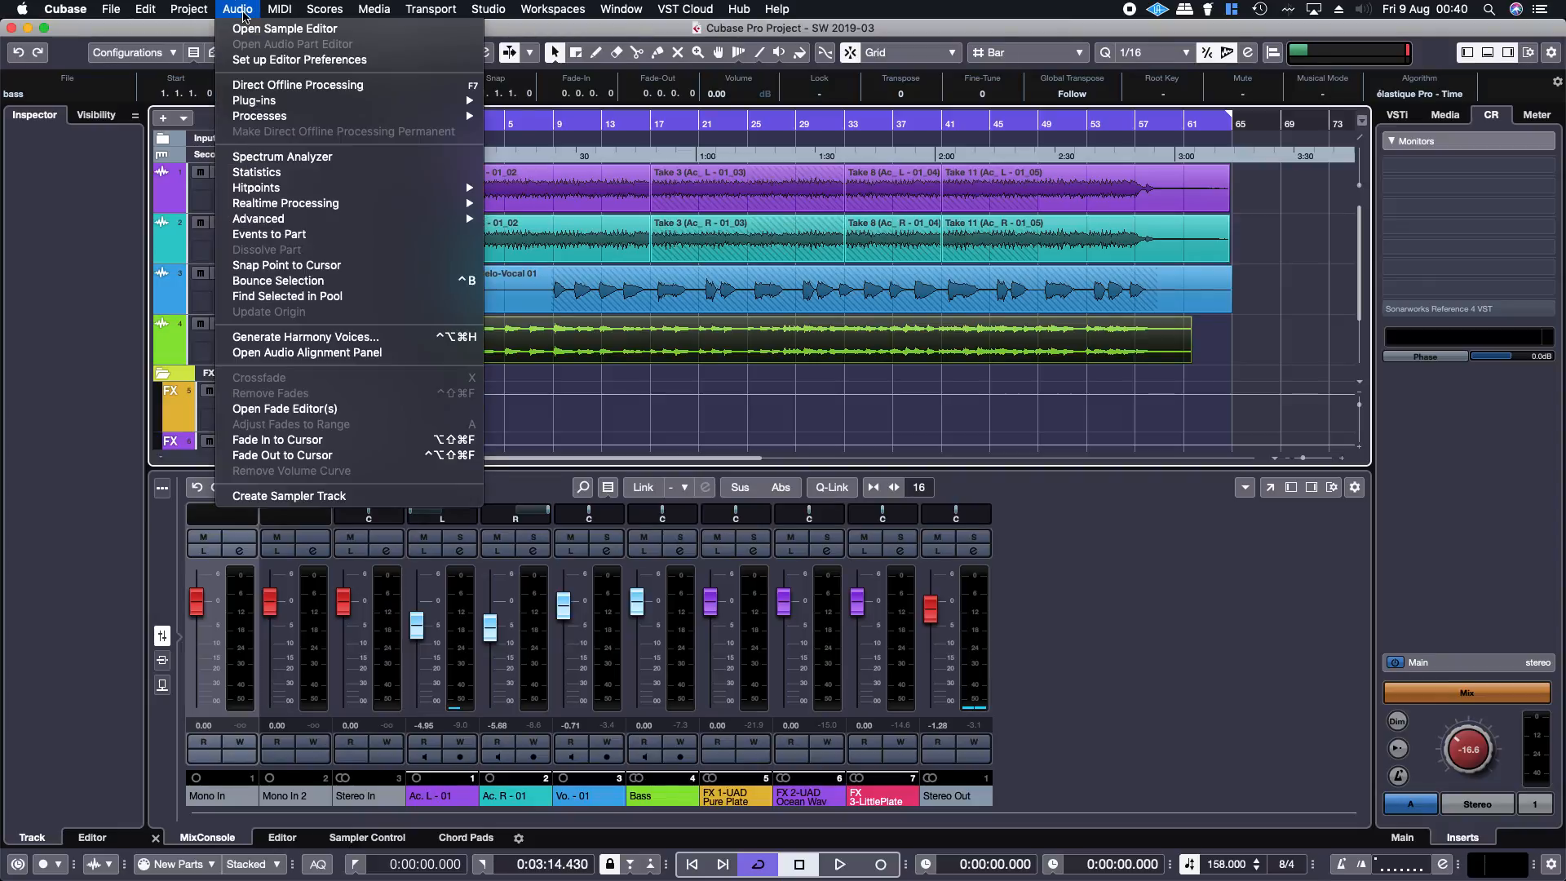
mouse_move(283, 77)
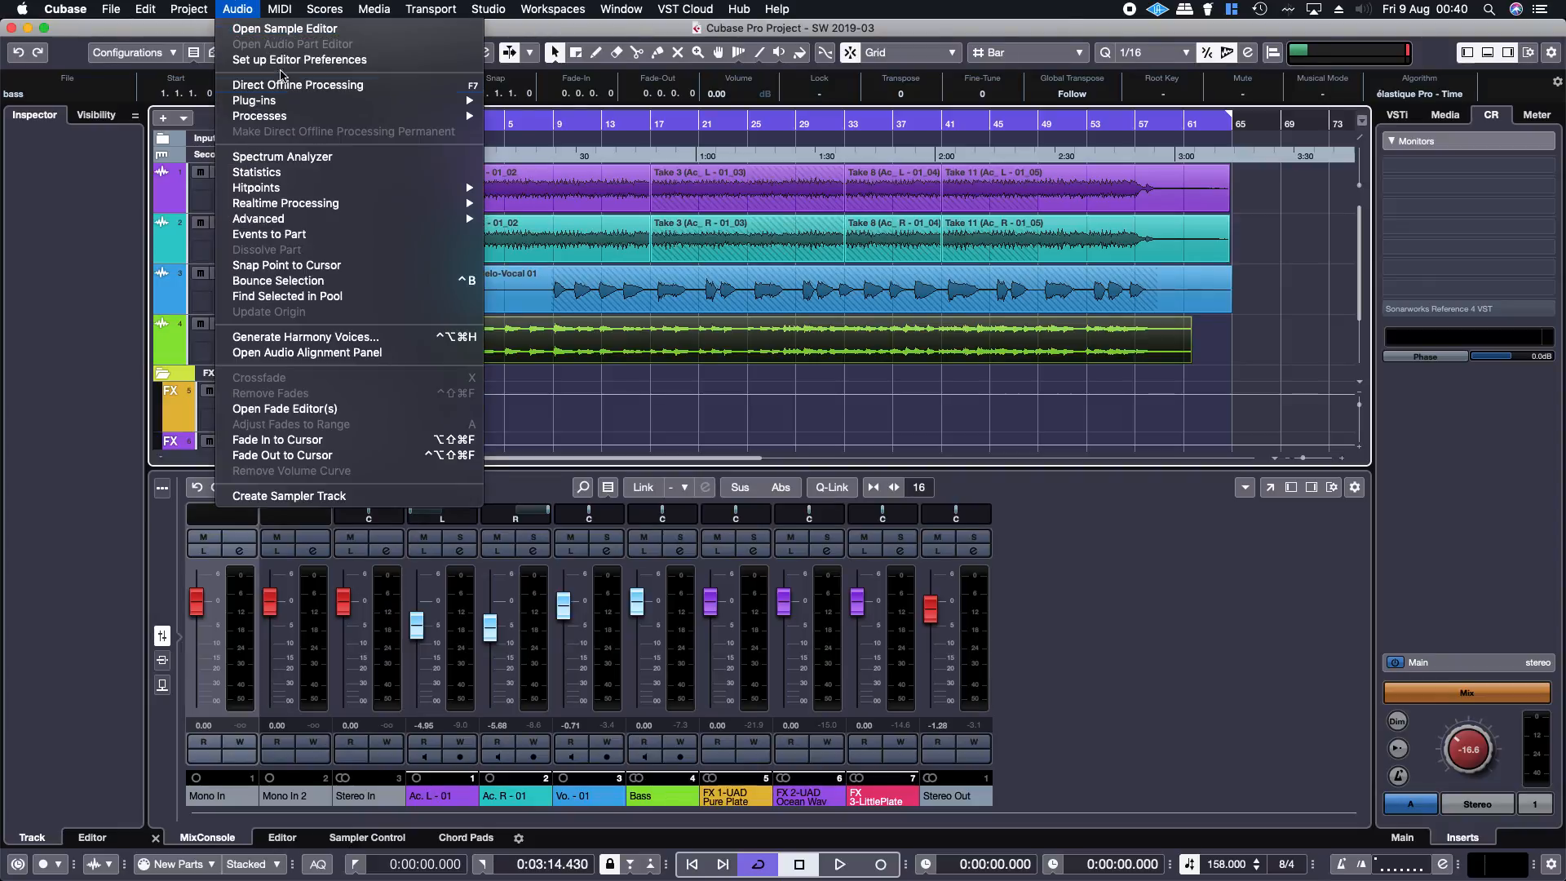
mouse_move(285, 203)
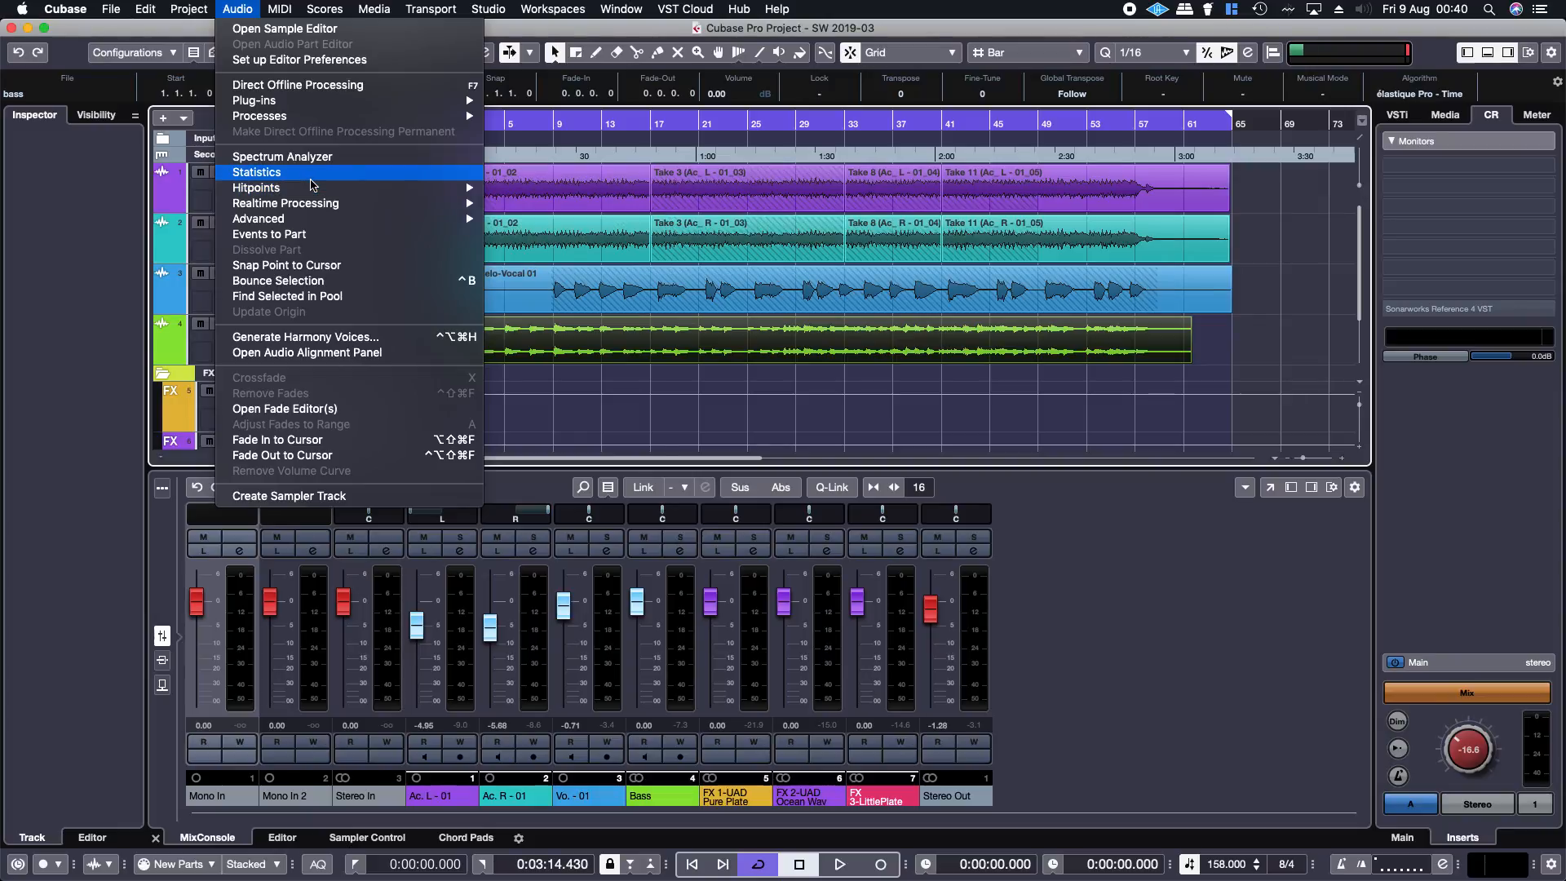
mouse_move(258, 115)
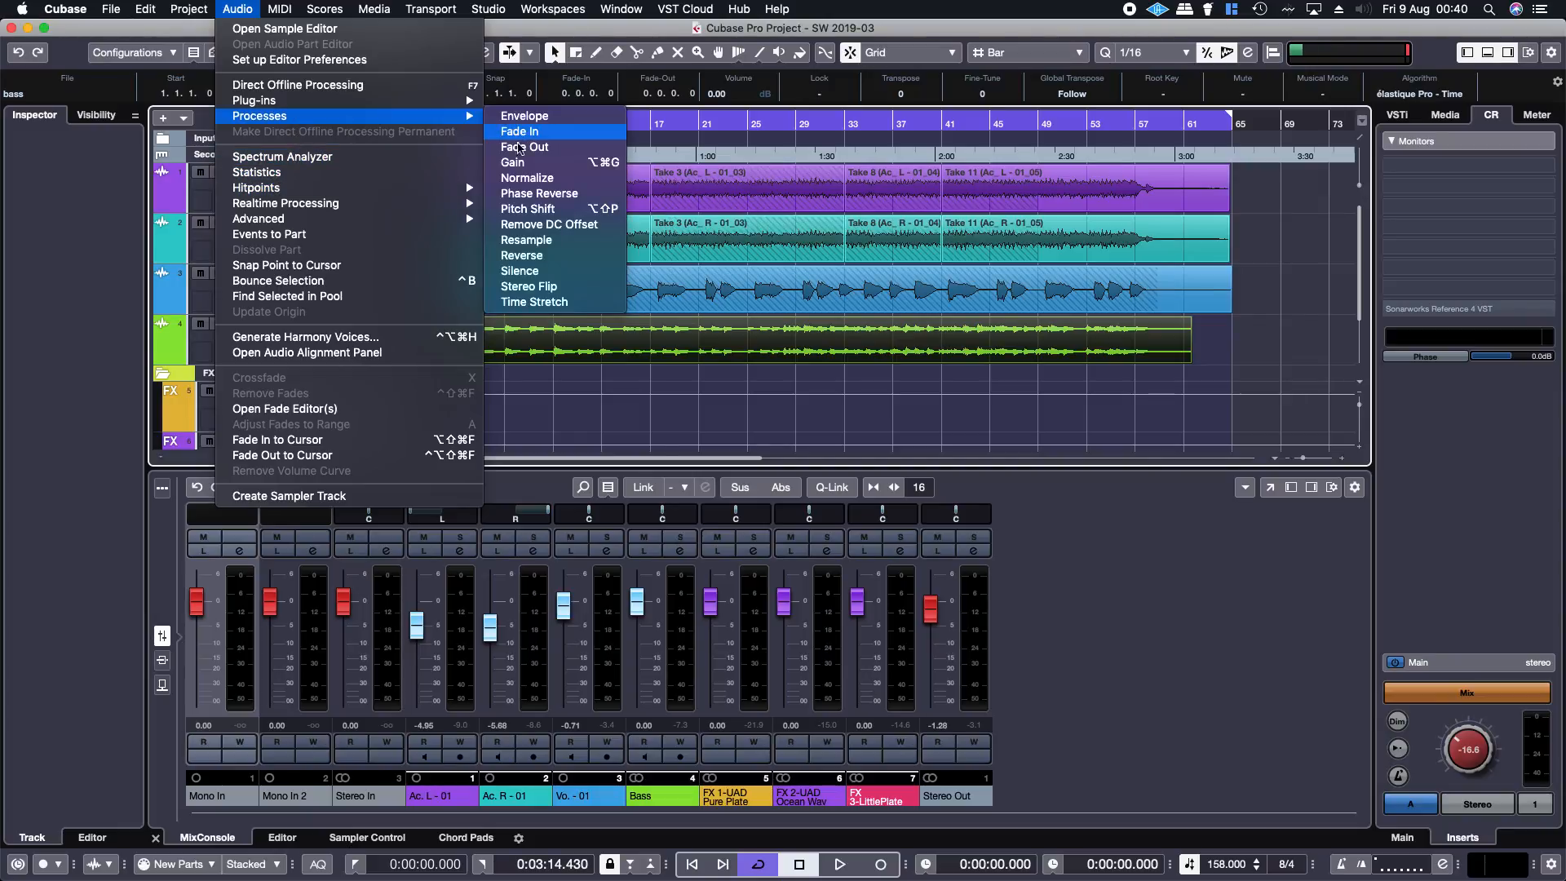
mouse_move(528, 208)
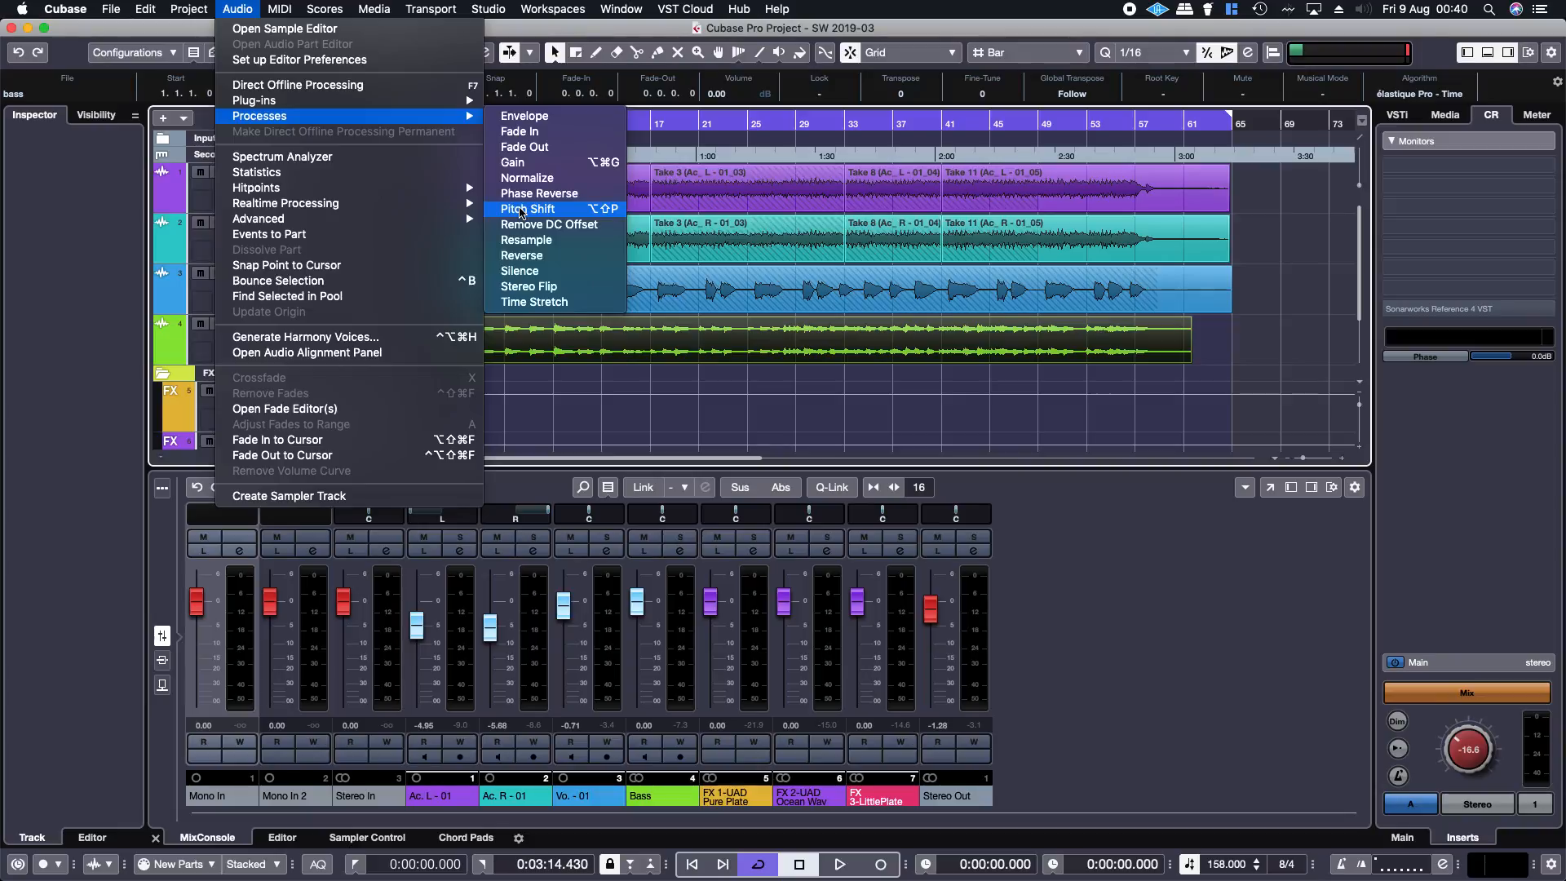
left_click(526, 209)
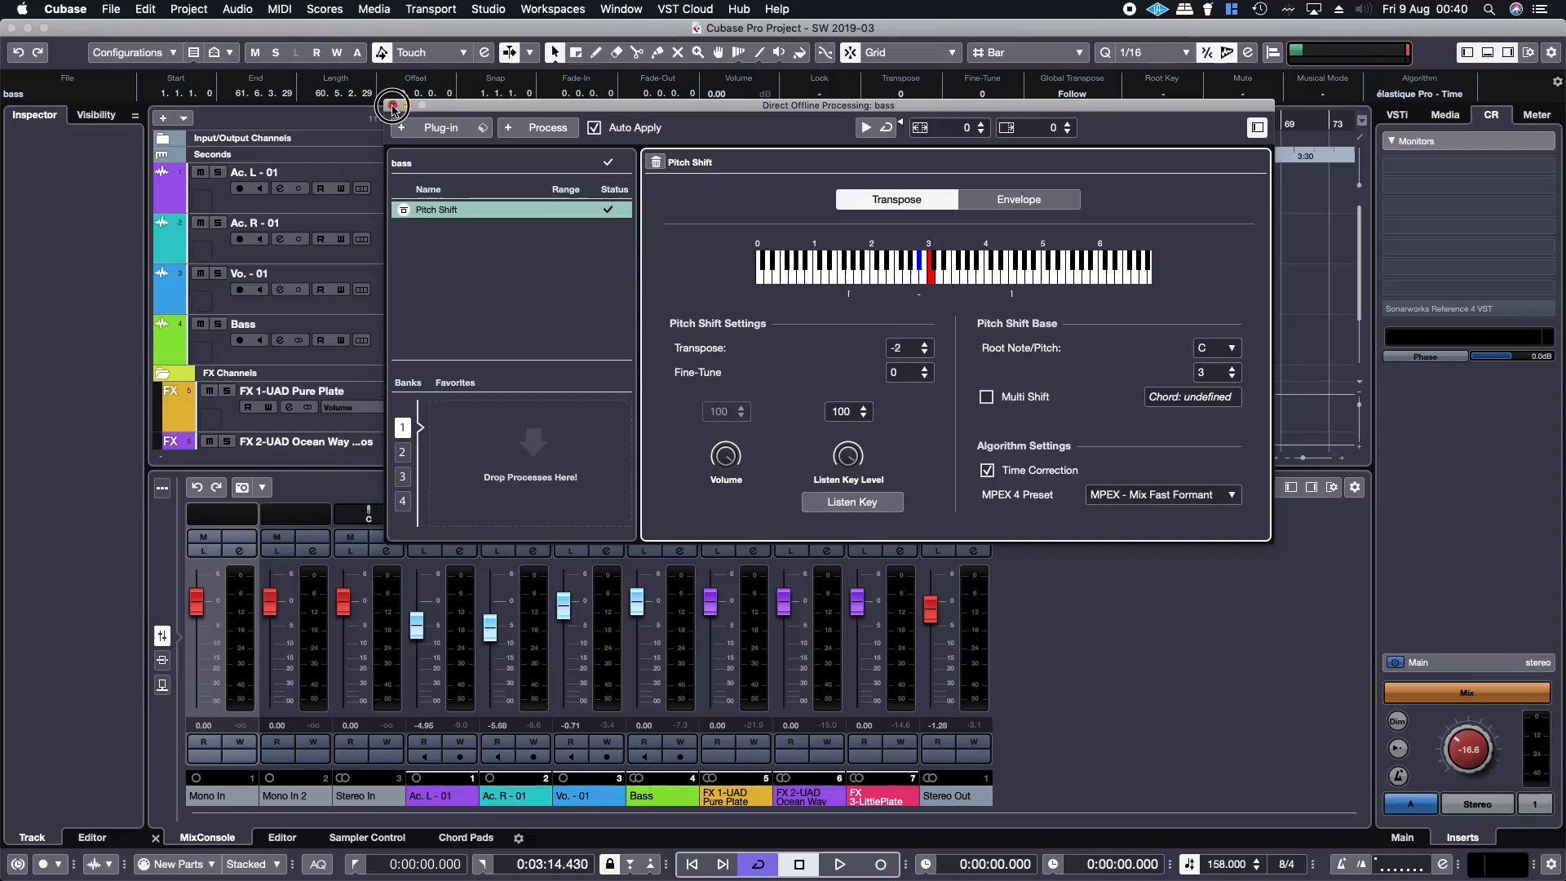
left_click(393, 107)
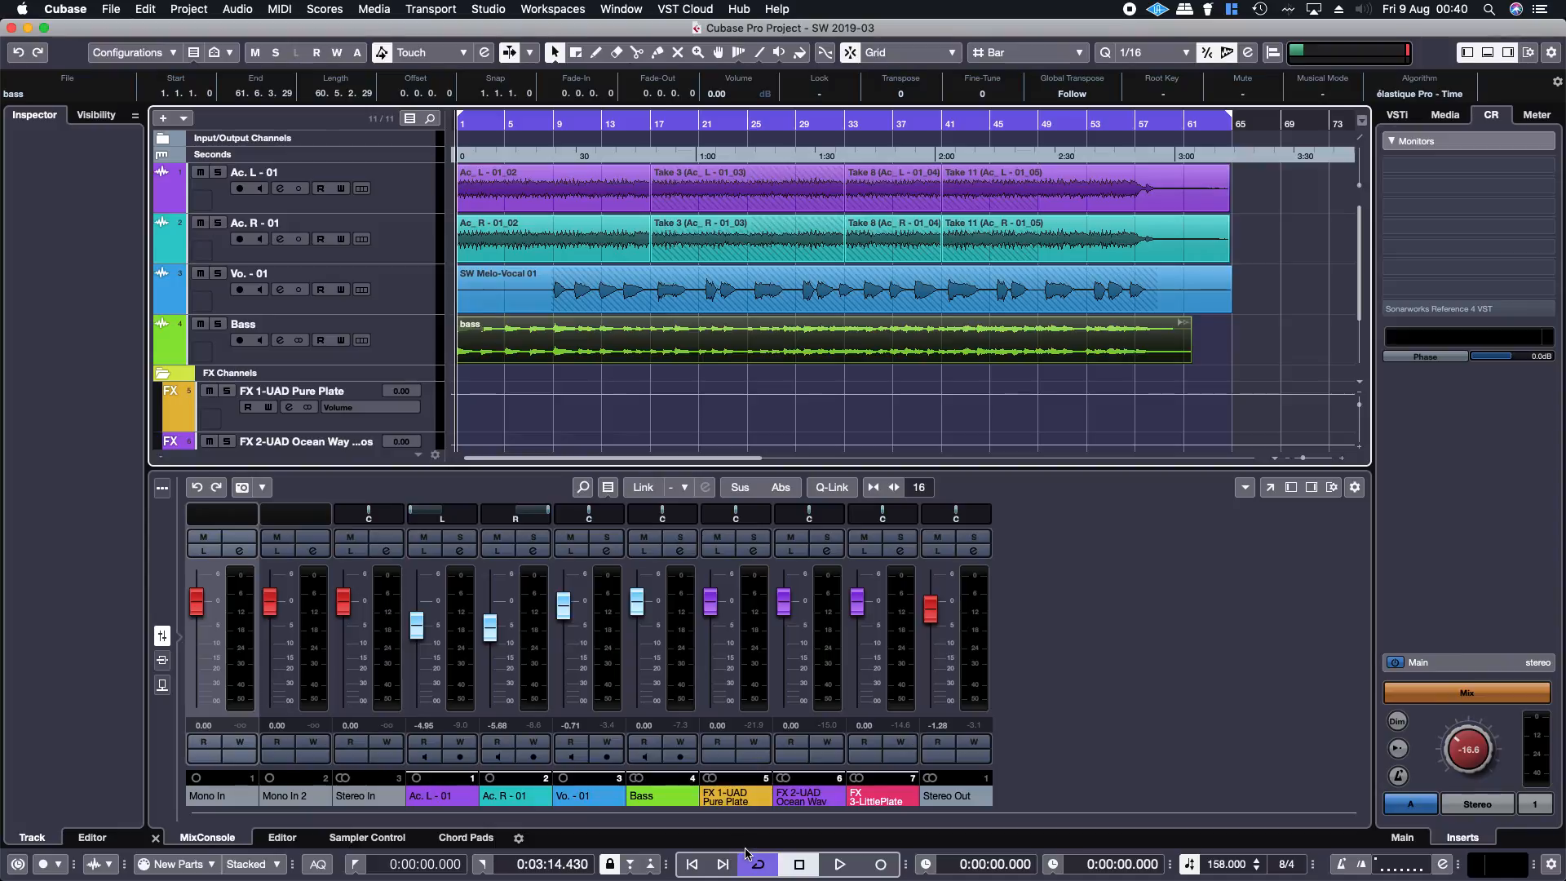
Step: Play the song and nudge the Bass and Vo. - 01 faders up in the MixConsole
left_click(838, 864)
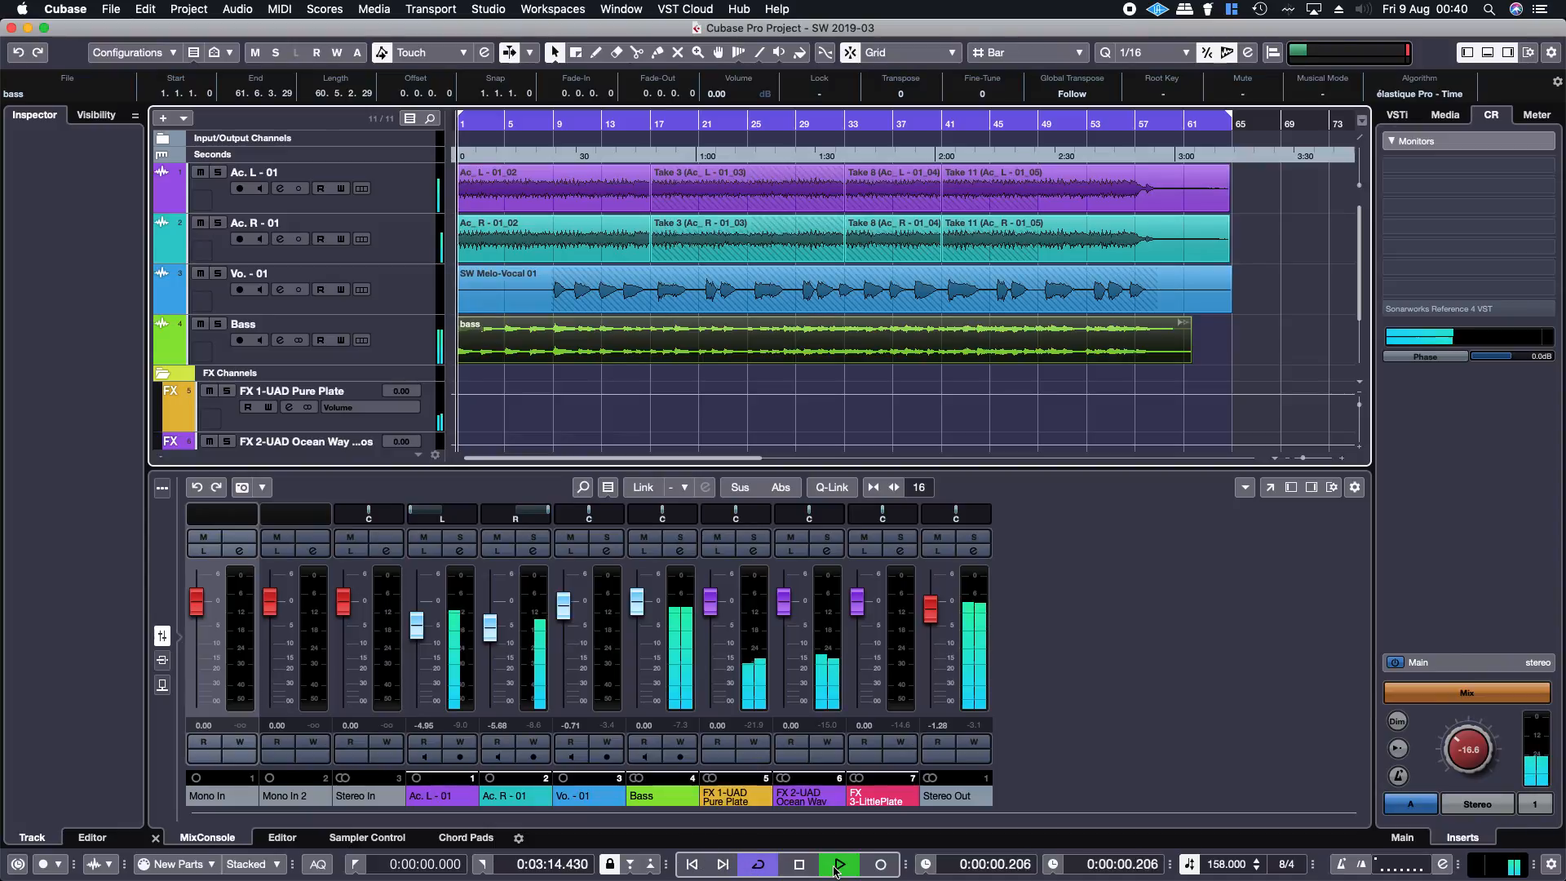
left_click(837, 863)
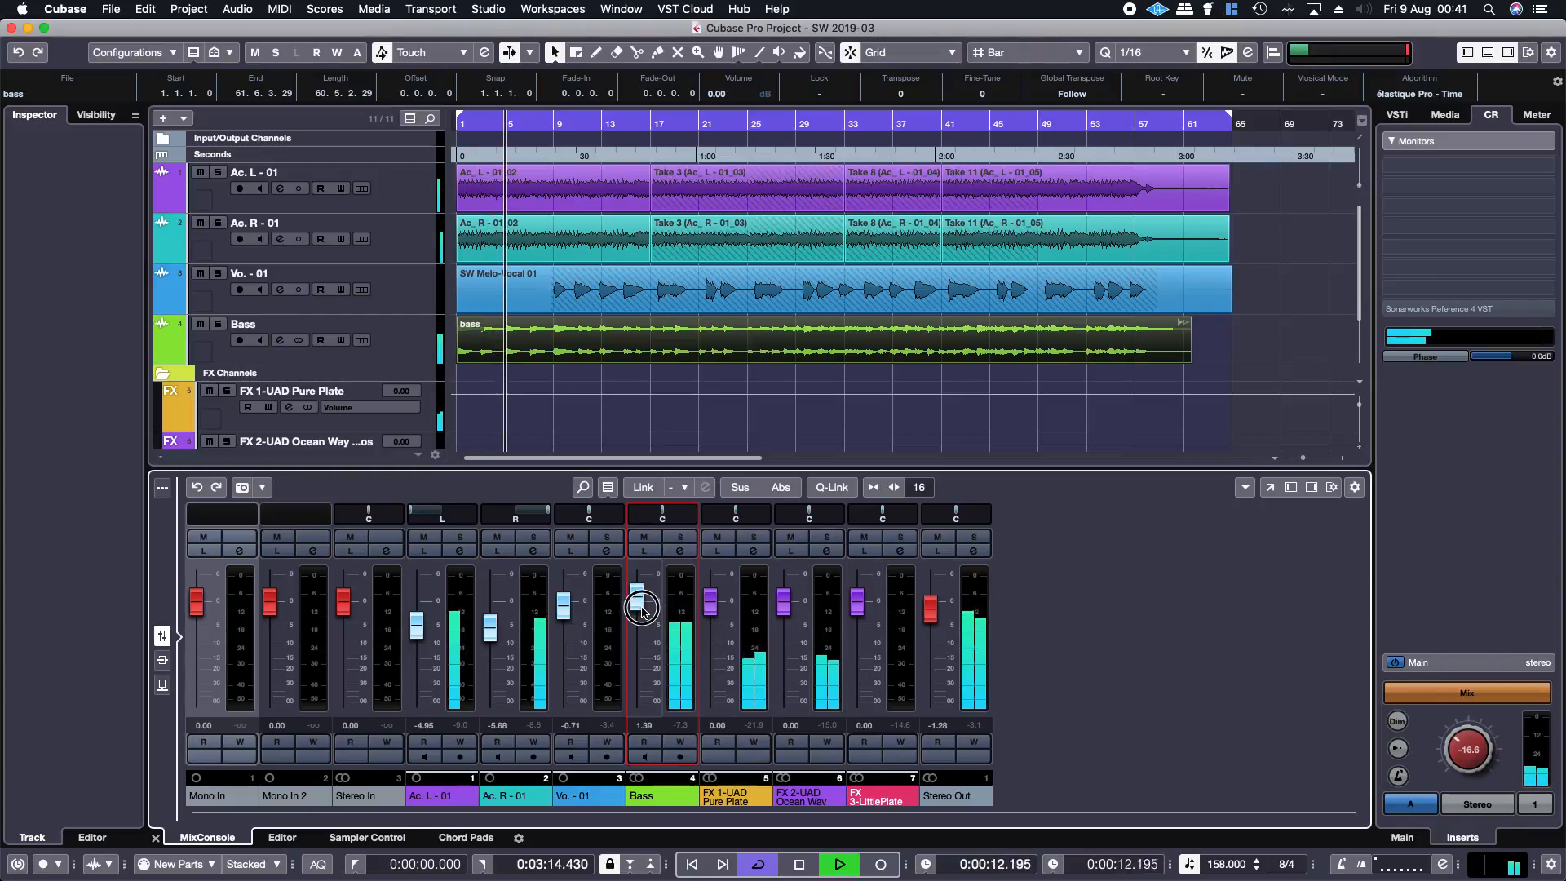
left_click(838, 863)
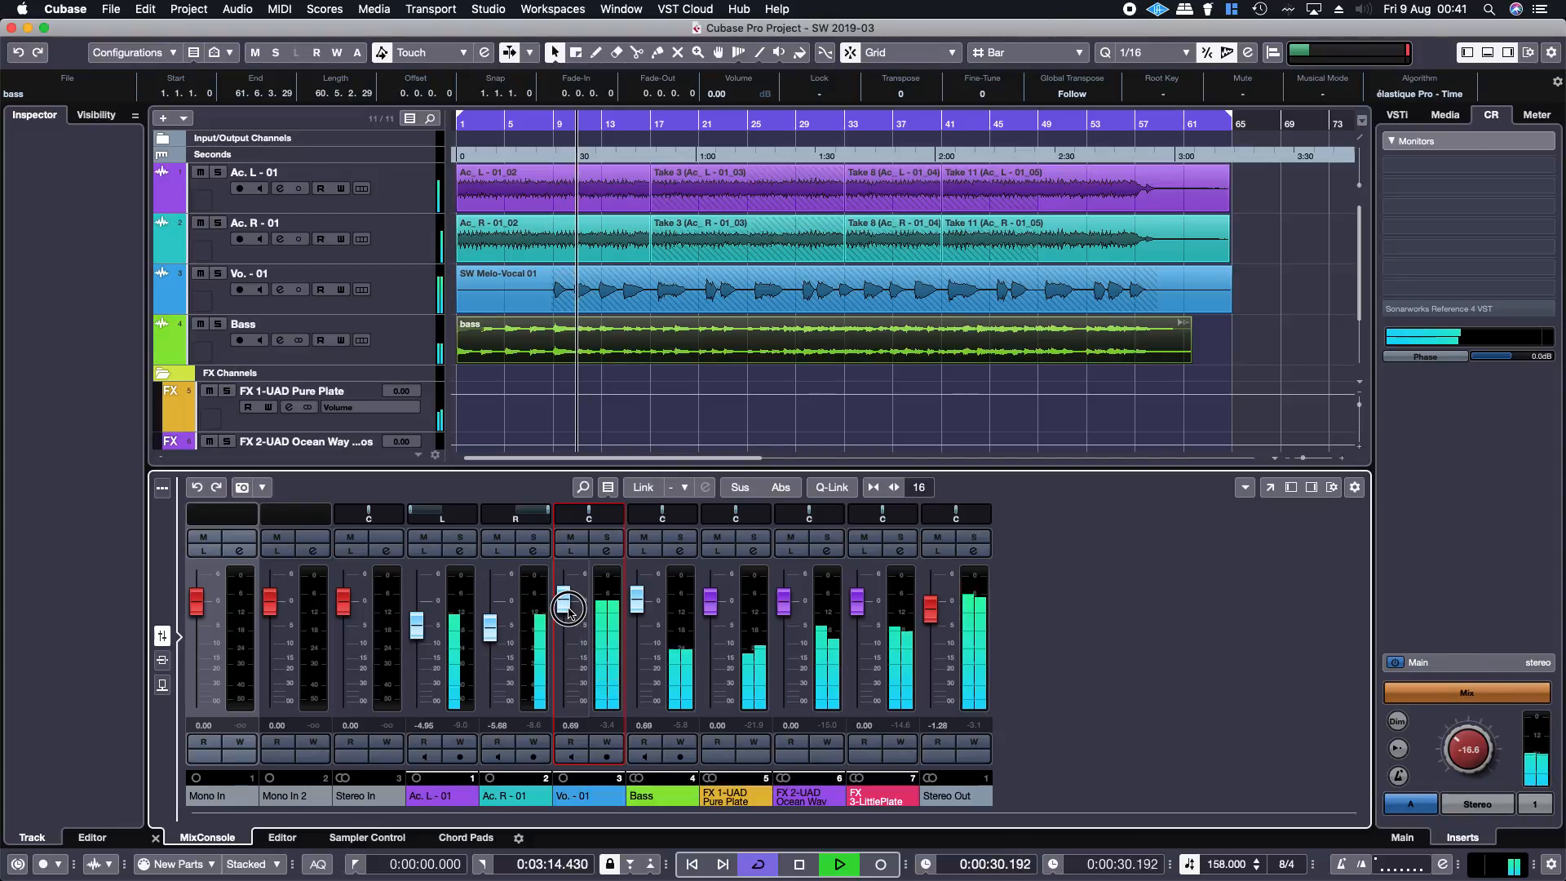
left_click_drag(568, 607, 570, 624)
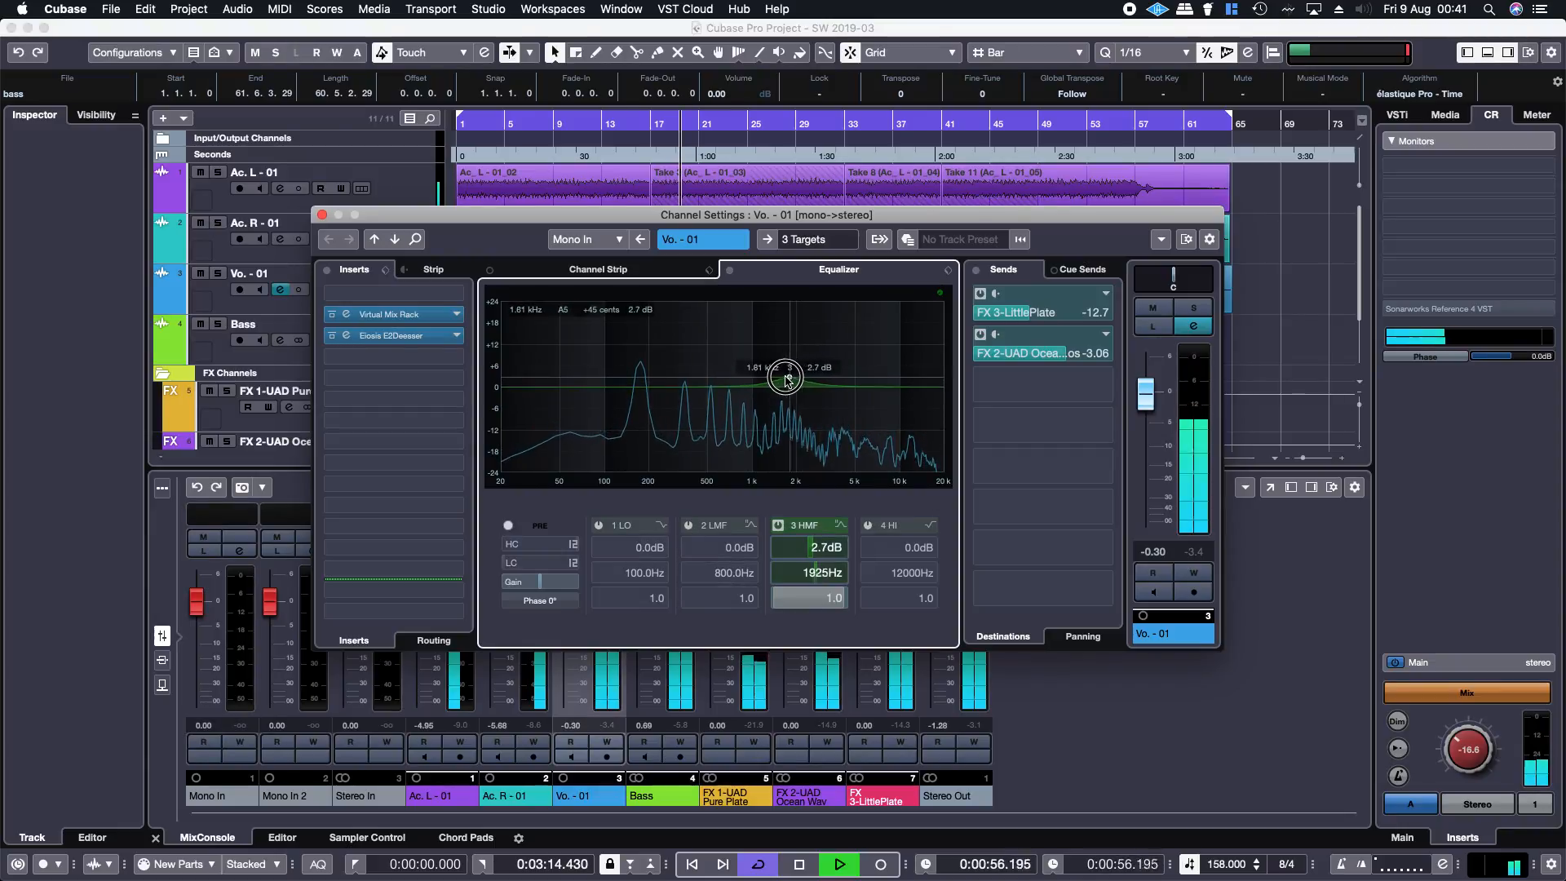
Step: Drag the vocal EQ's low-mid, upper-mid and high band nodes into gentle boosts
left_click_drag(784, 377, 831, 379)
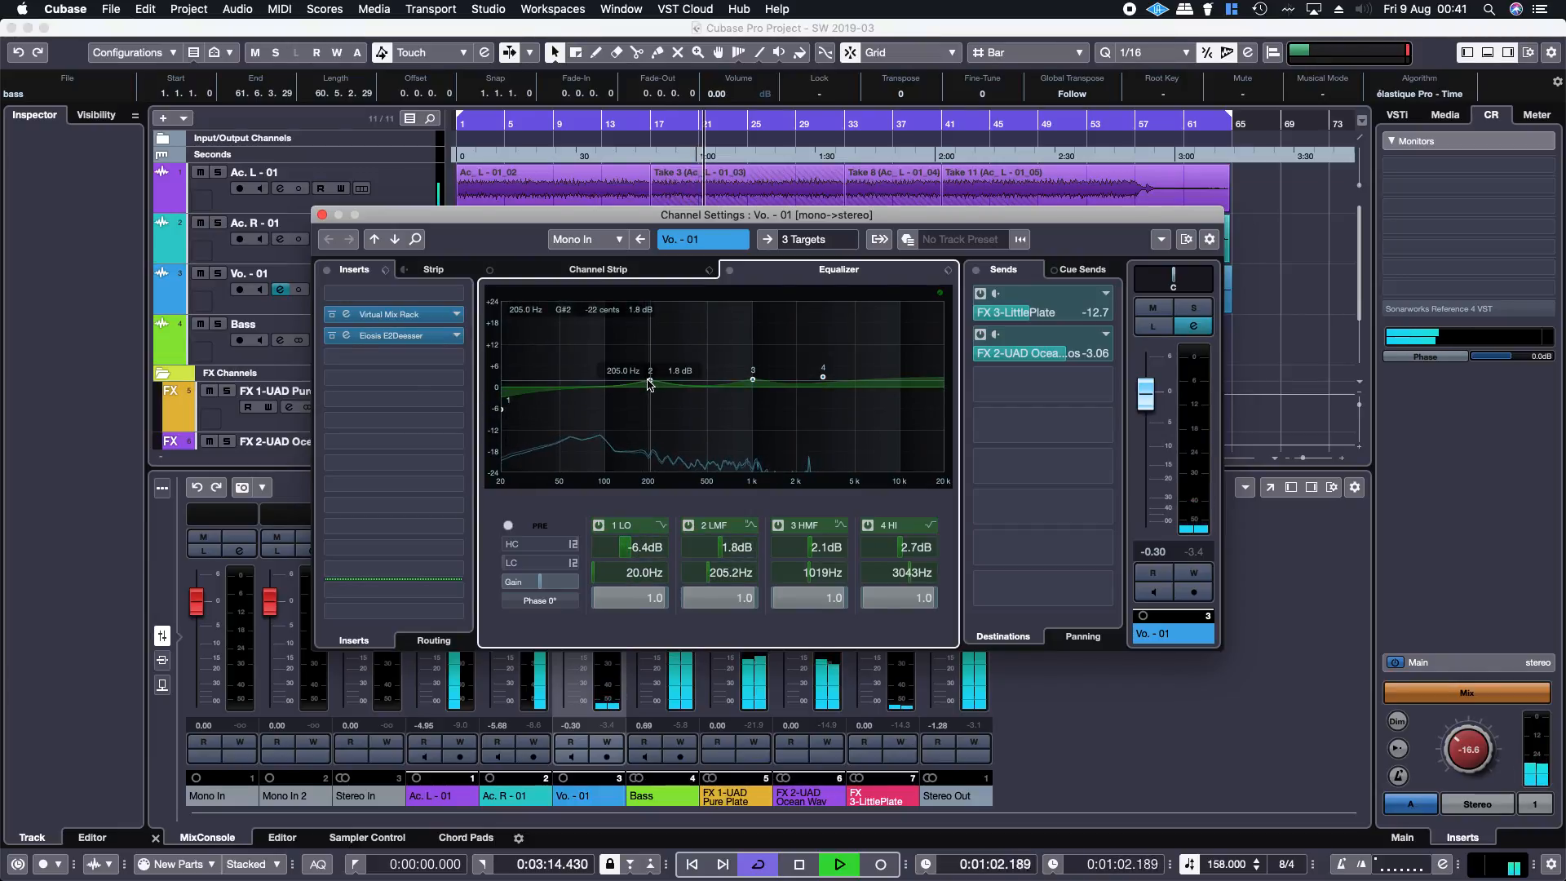
left_click_drag(649, 382, 667, 381)
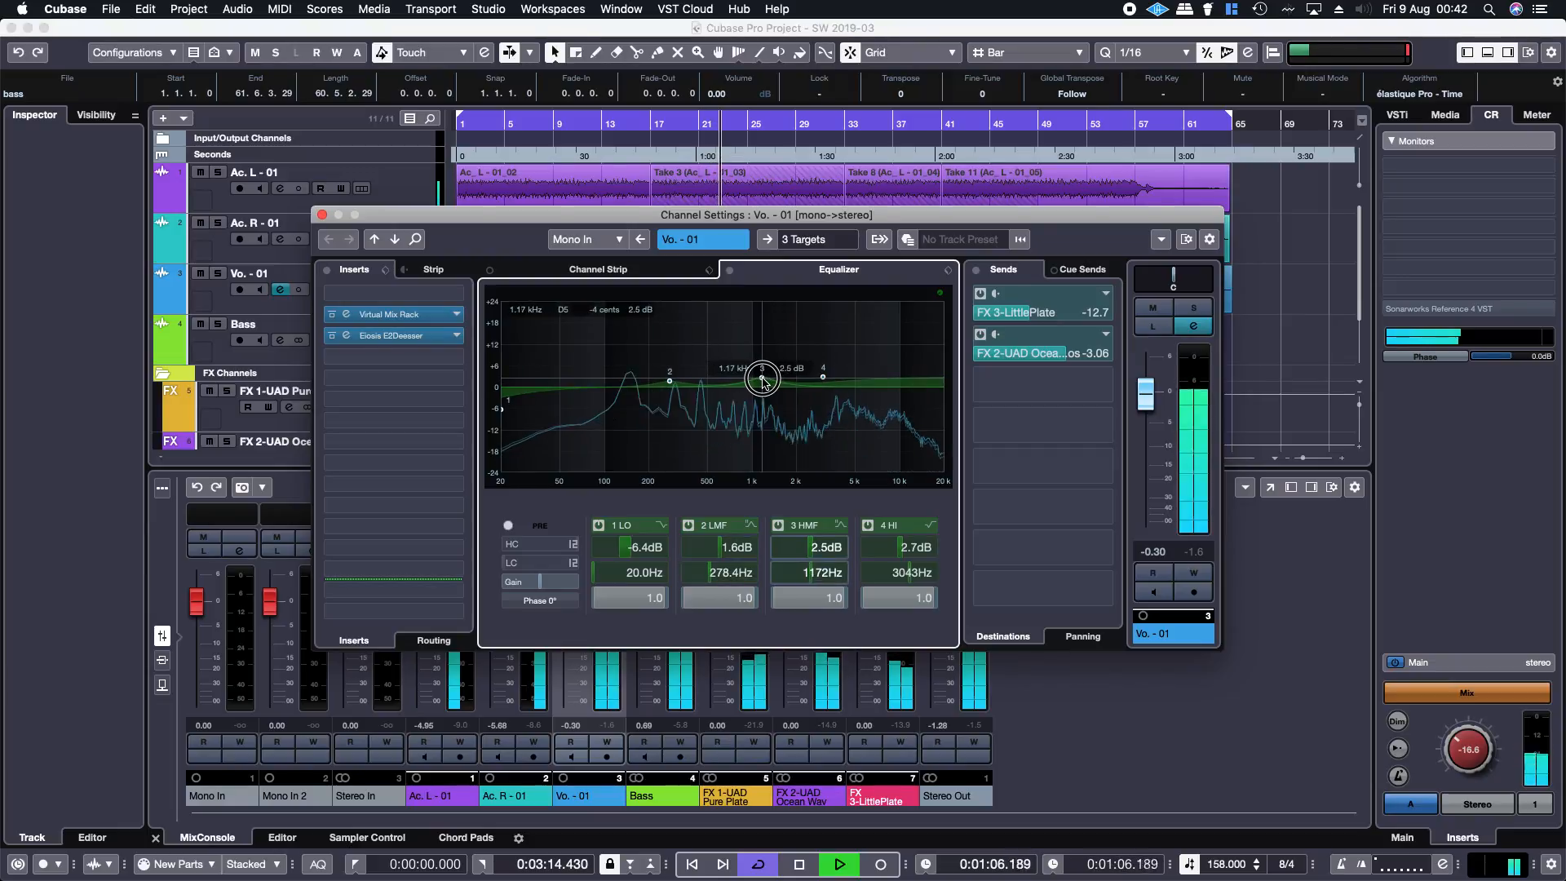
left_click_drag(759, 378, 742, 378)
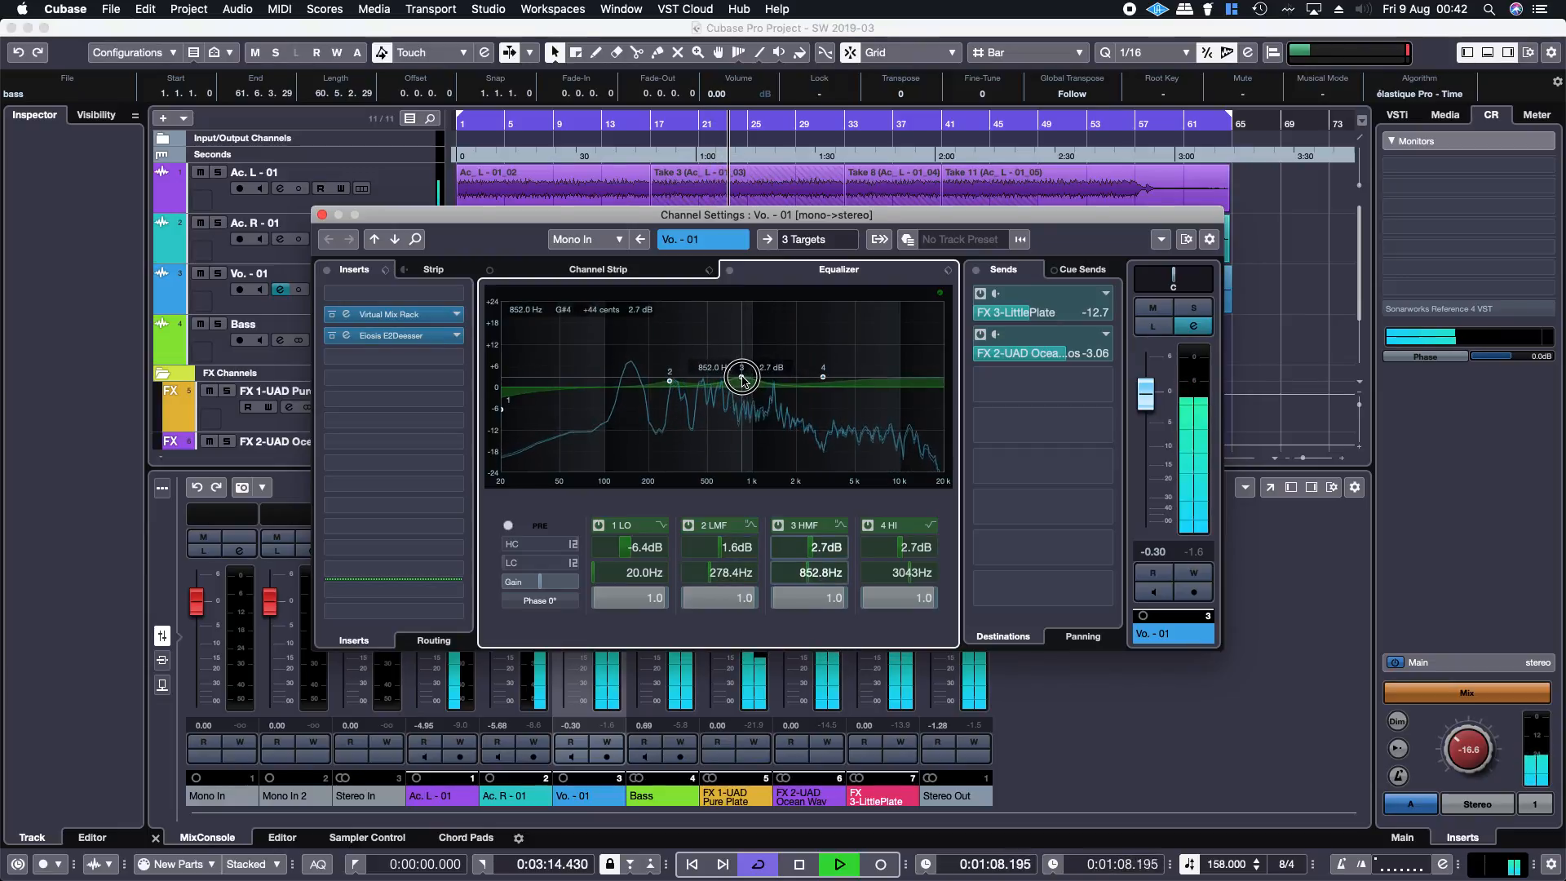
left_click_drag(740, 378, 822, 381)
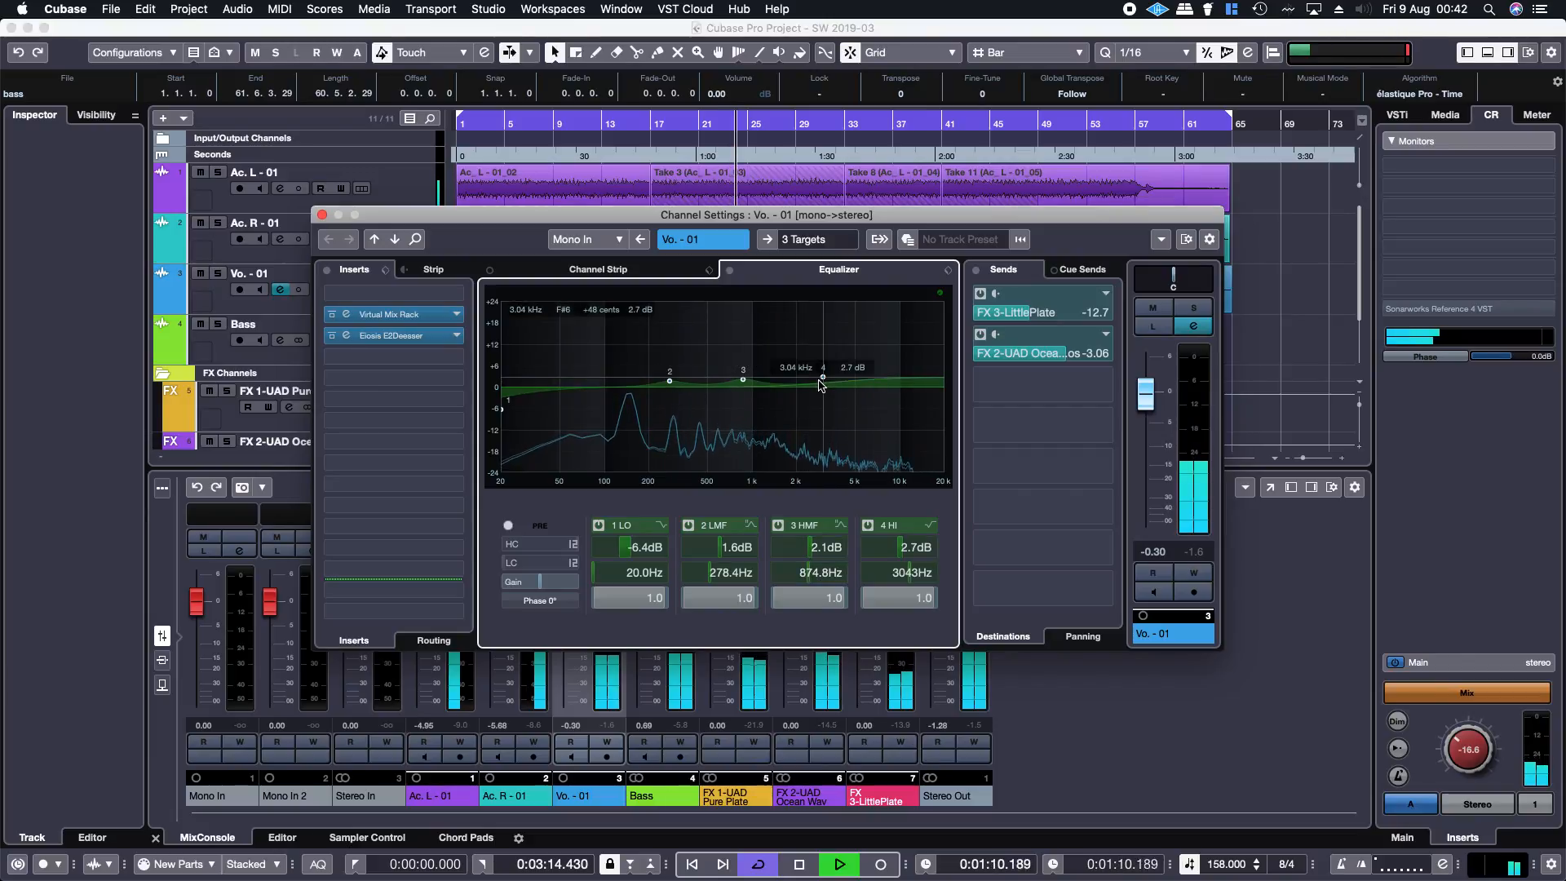
left_click_drag(822, 378, 815, 374)
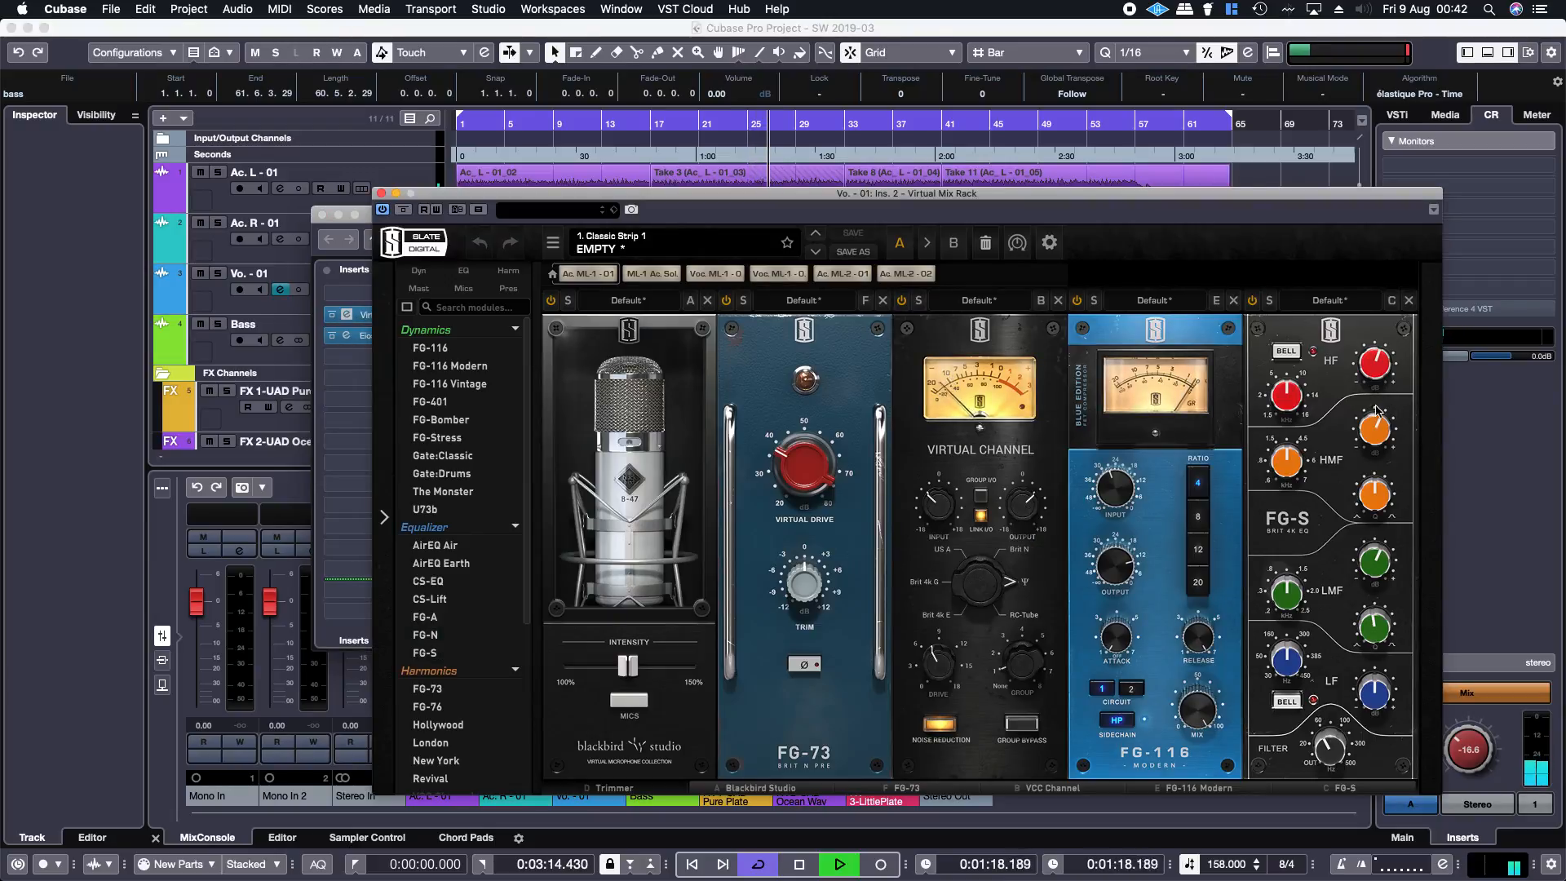
Step: Close the Slate Virtual Mix Rack window and the vocal Channel Settings
left_click_drag(1373, 361, 1378, 344)
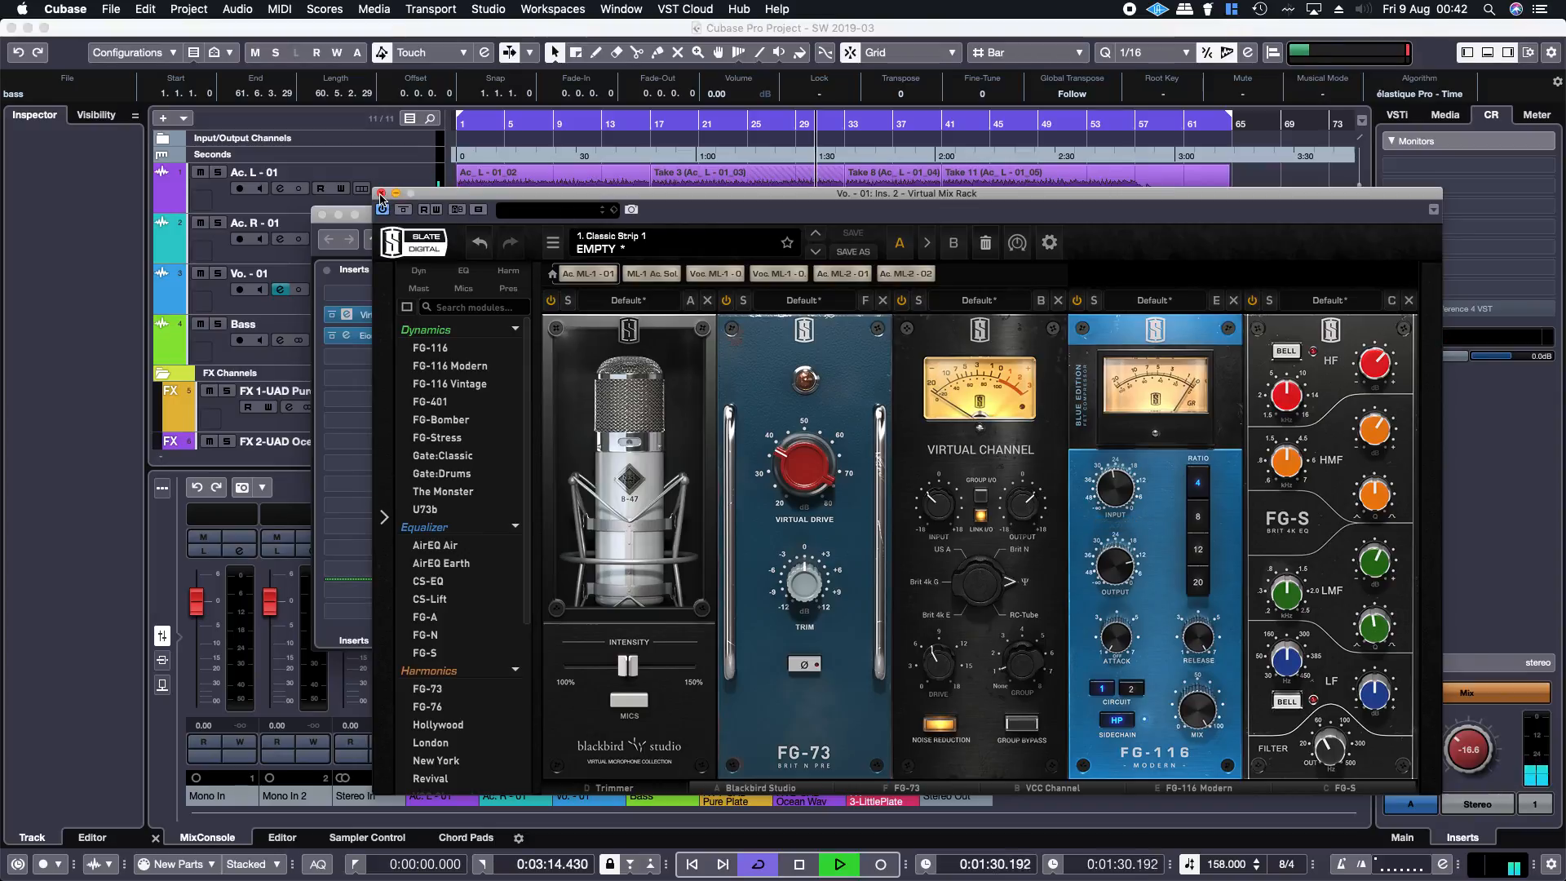
left_click(381, 194)
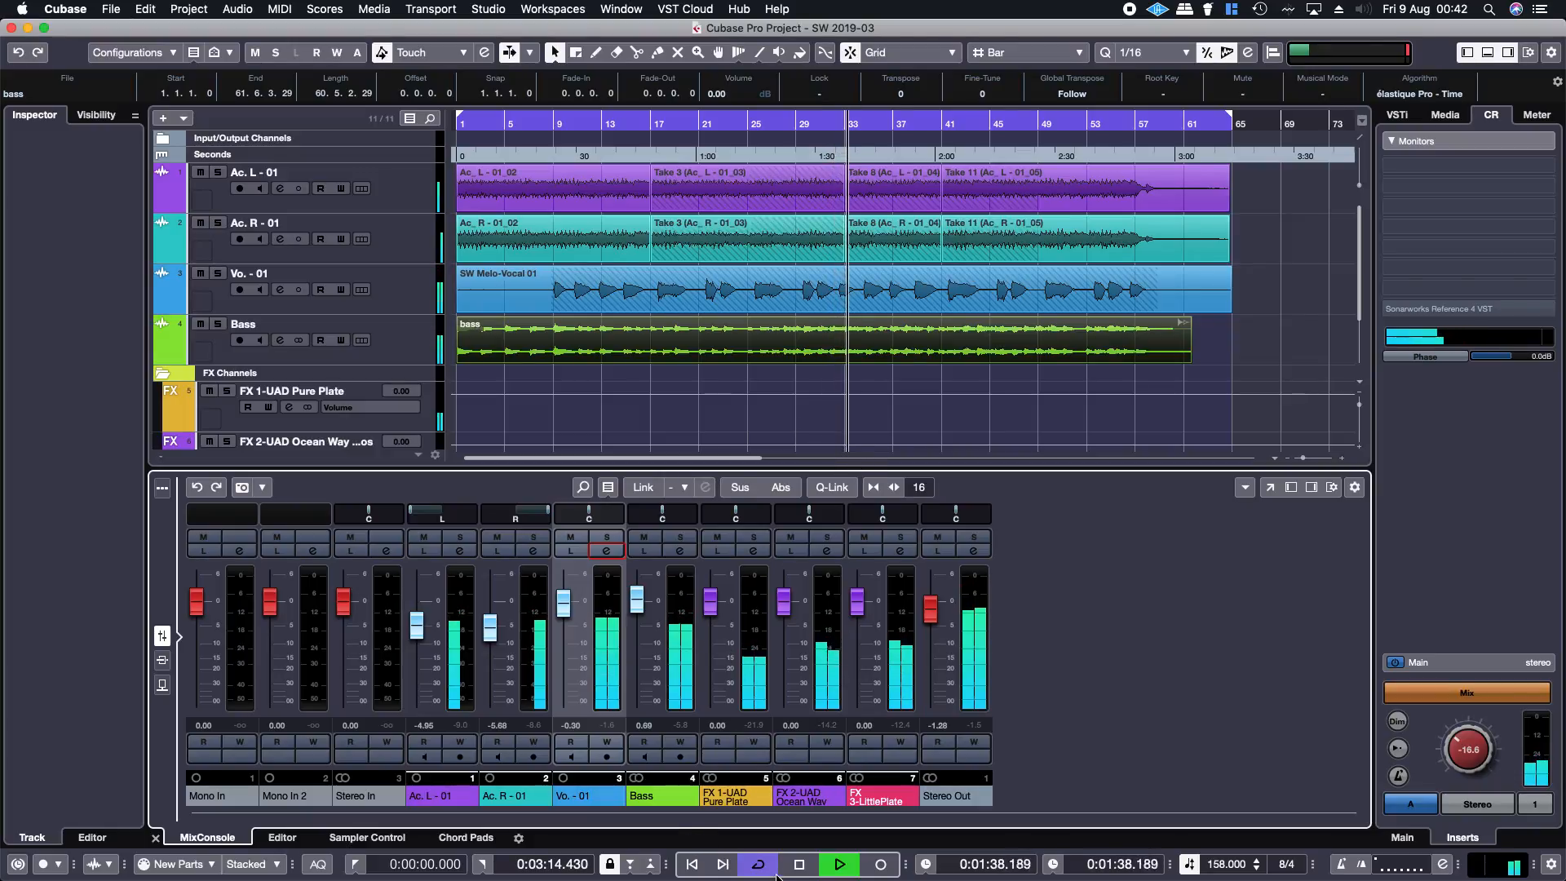
Step: Let the mix with the lowered bass play nearly to the end, then stop
left_click(839, 863)
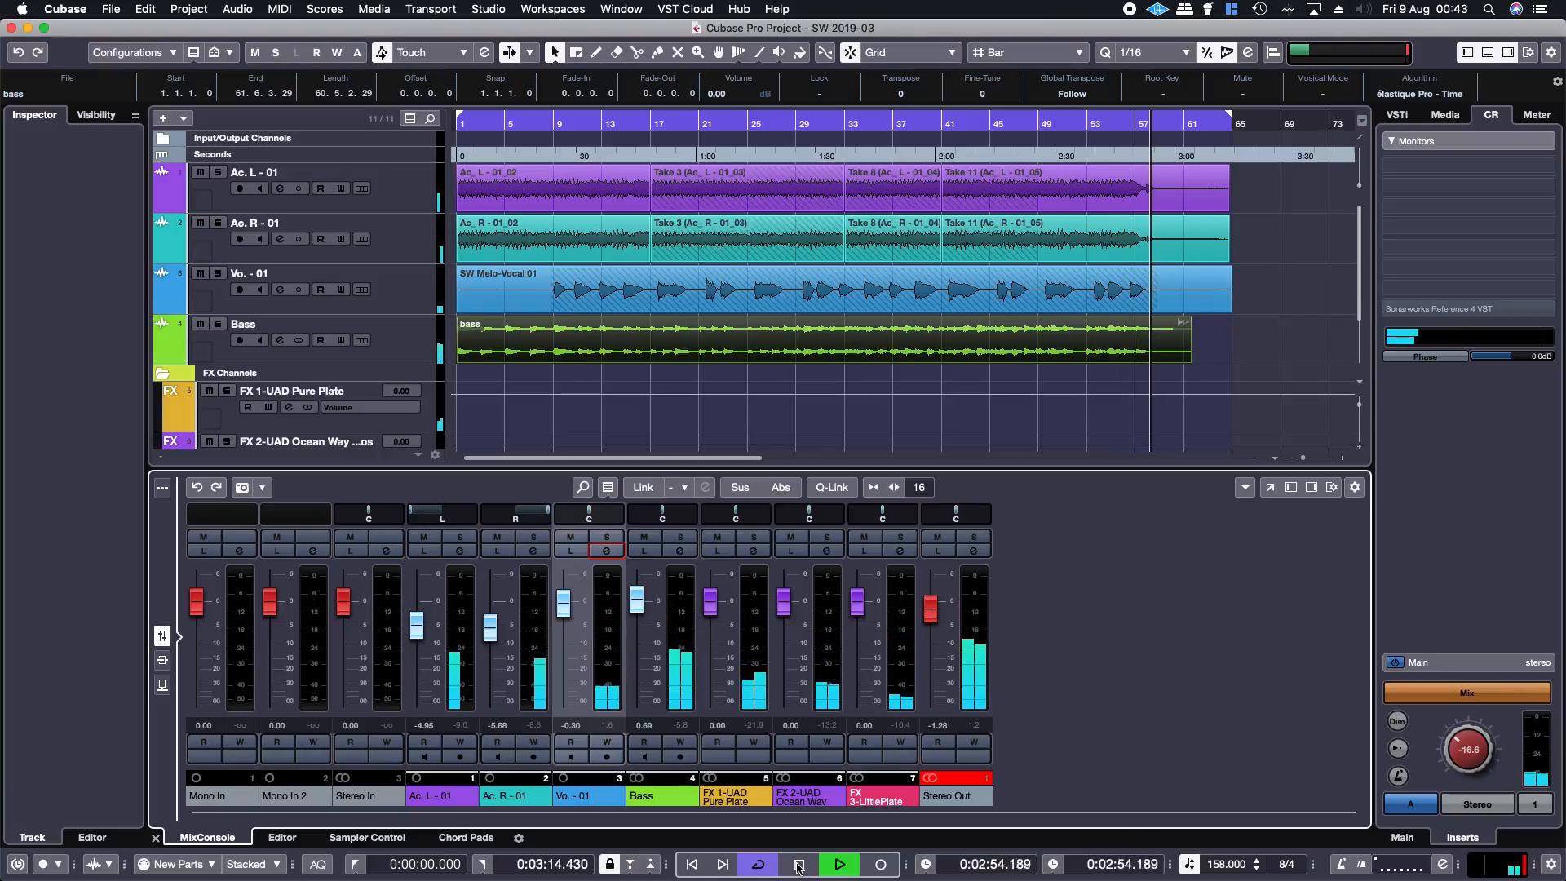
left_click(837, 864)
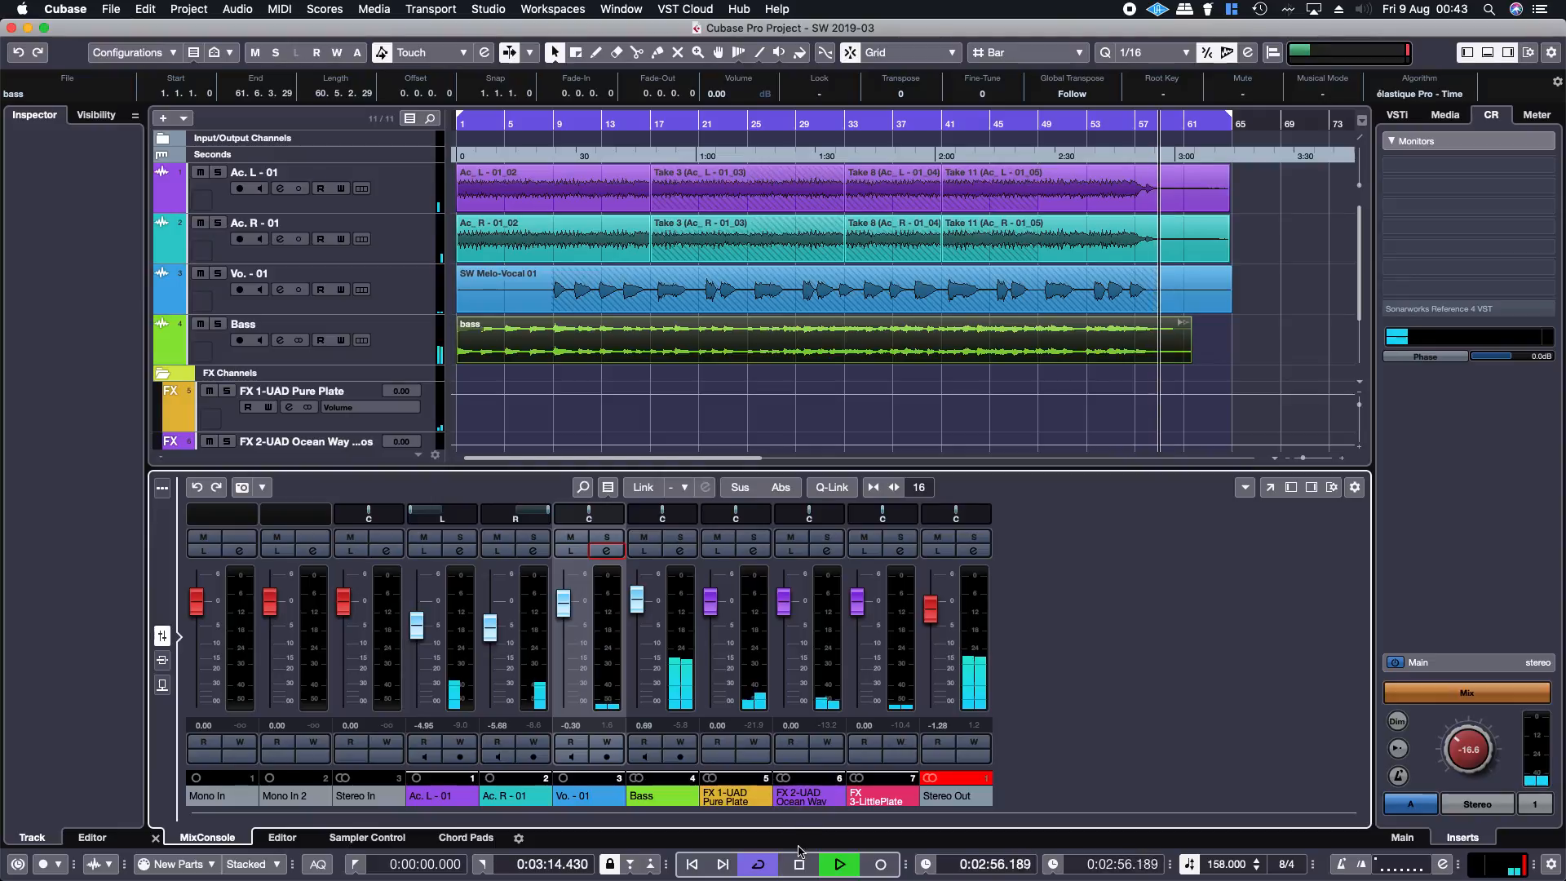
left_click(797, 863)
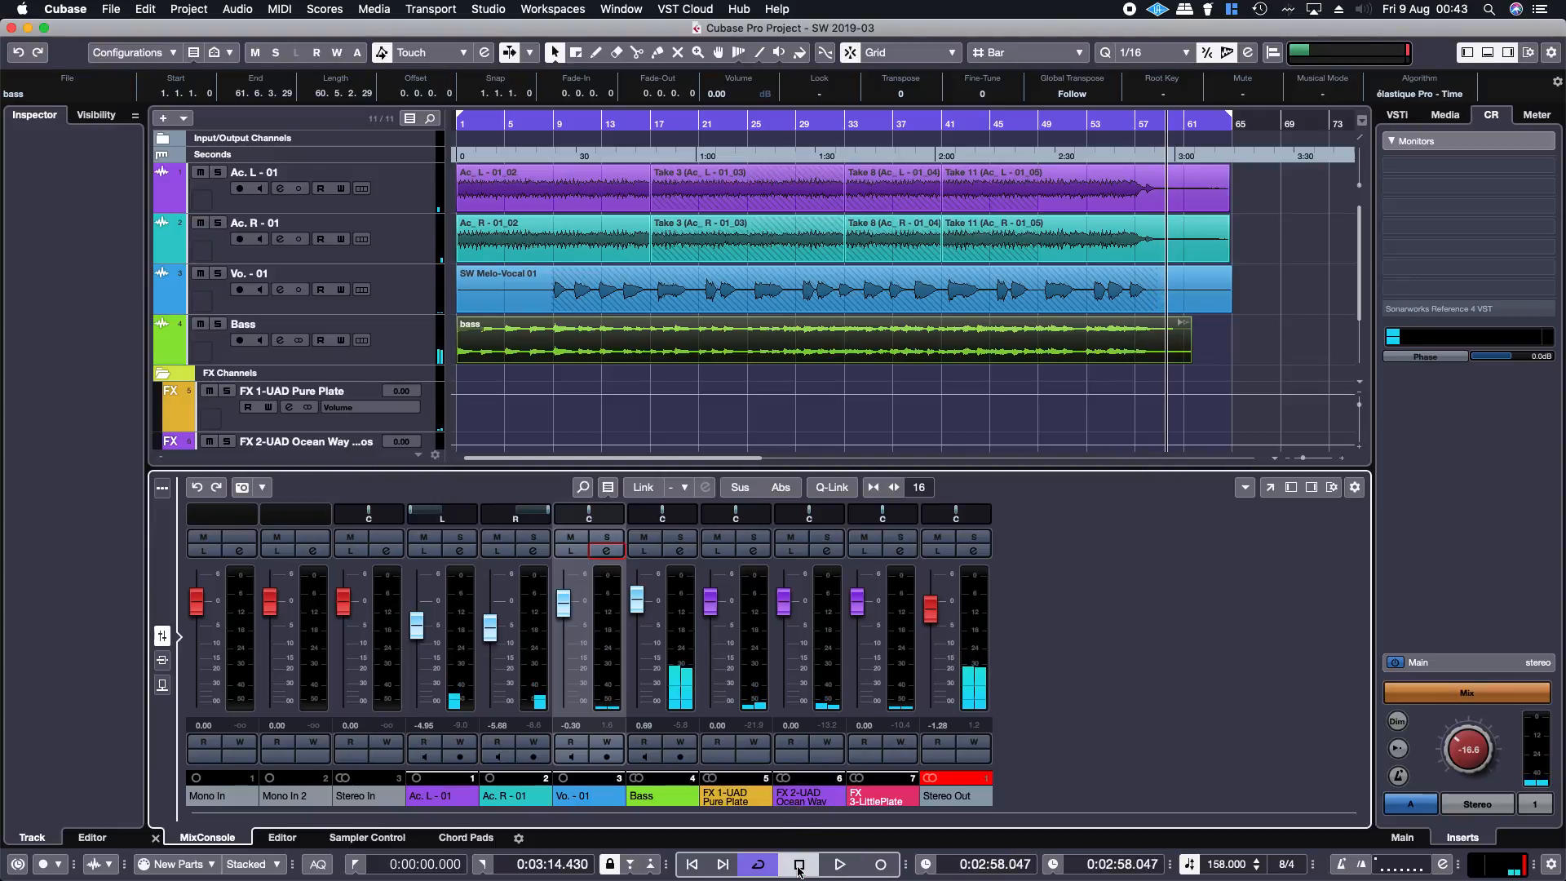